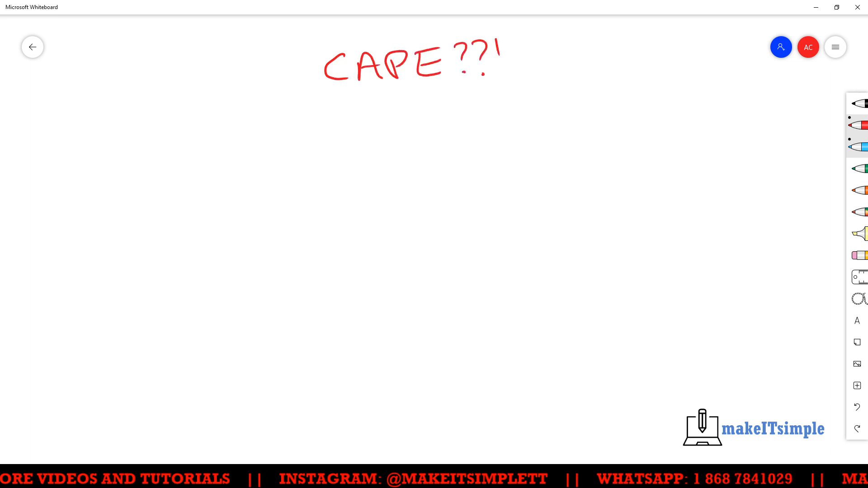
Step: Handwrite the CAPE??!! title with Computer Science and Information Technology headings in red
{"action": "left_click_drag", "start_coordinate": [42, 127], "coordinate": [75, 152]}
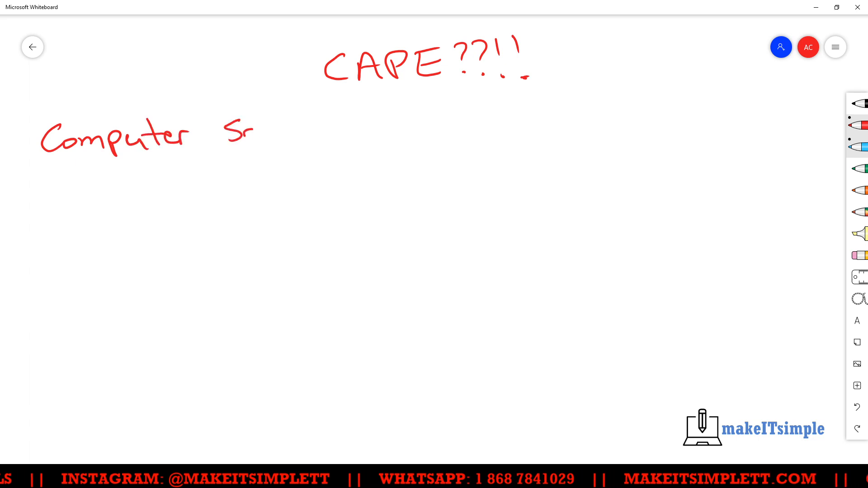
{"action": "left_click_drag", "start_coordinate": [255, 130], "coordinate": [531, 125]}
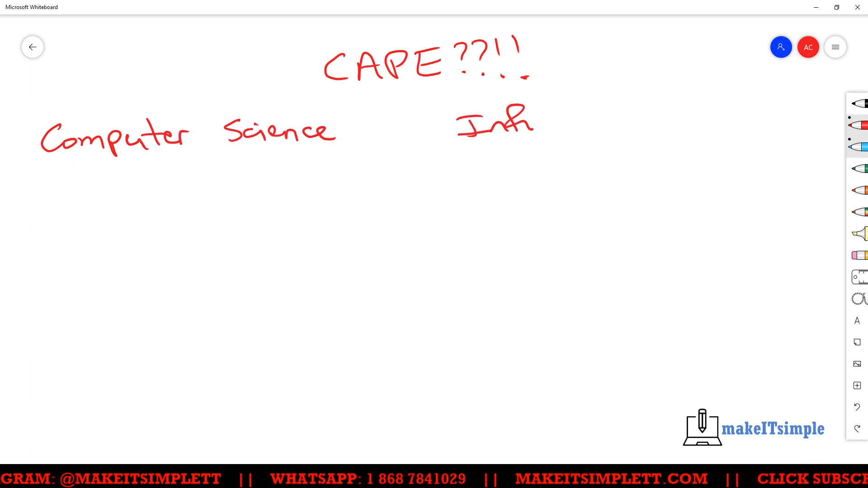
{"action": "left_click_drag", "start_coordinate": [534, 121], "coordinate": [706, 117]}
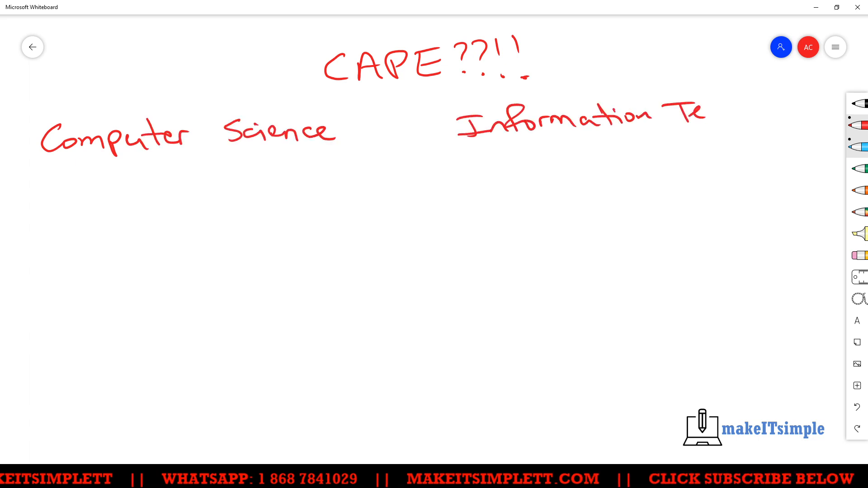
{"action": "left_click_drag", "start_coordinate": [708, 110], "coordinate": [814, 116]}
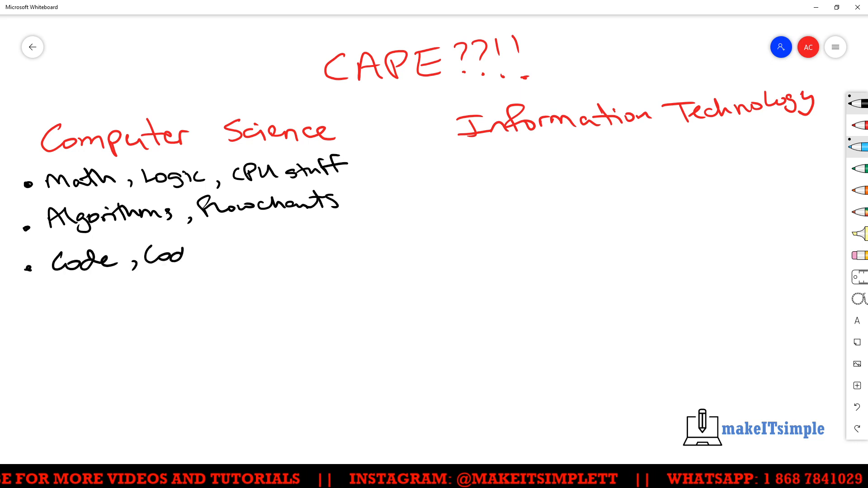
Step: List Computer Science topics in black, including the Code bullet and Networks
{"action": "left_click_drag", "start_coordinate": [185, 254], "coordinate": [304, 255]}
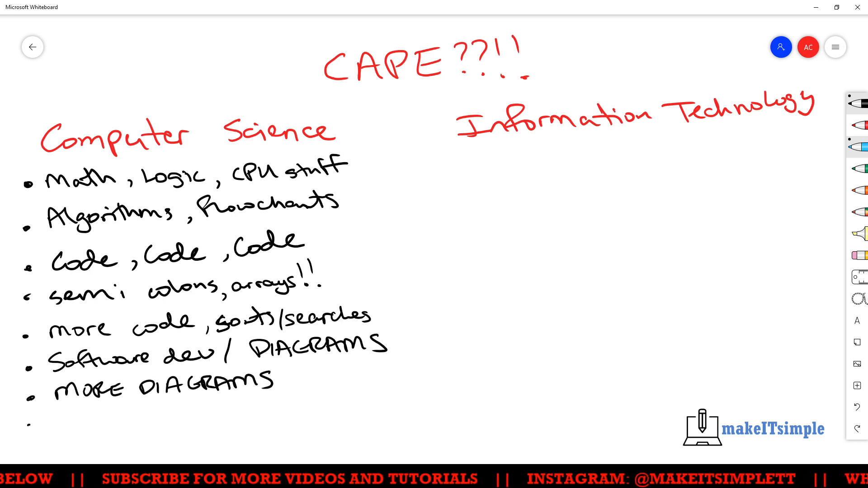
{"action": "type", "text": "Networks"}
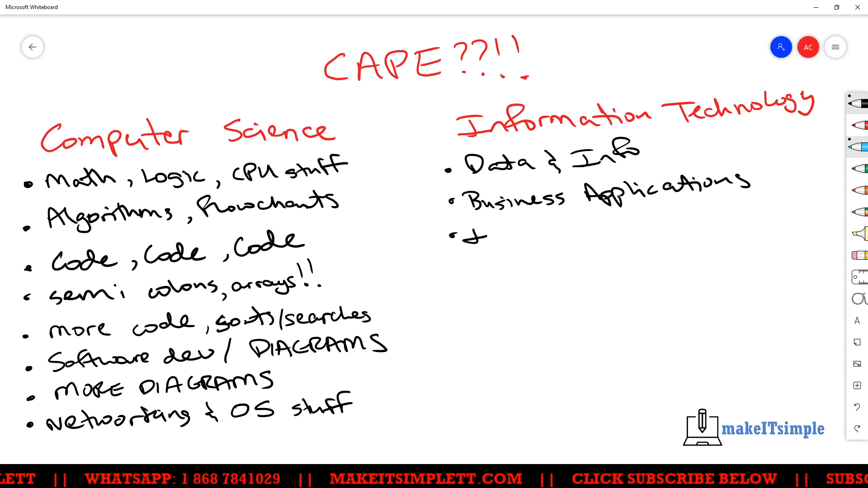
Step: Write the IT bullets from Info Sources through Malware and Health in black pen
{"action": "type", "text": "Info Sources Etc ..."}
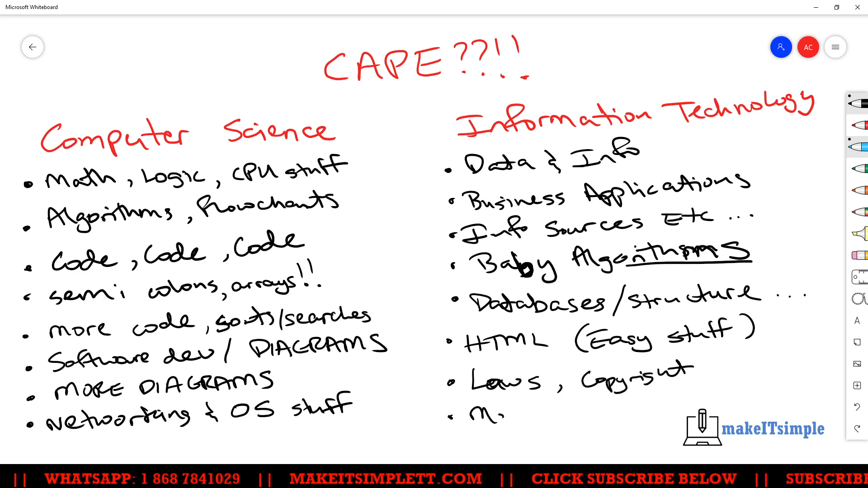
{"action": "type", "text": "Malware , Health ..#cape"}
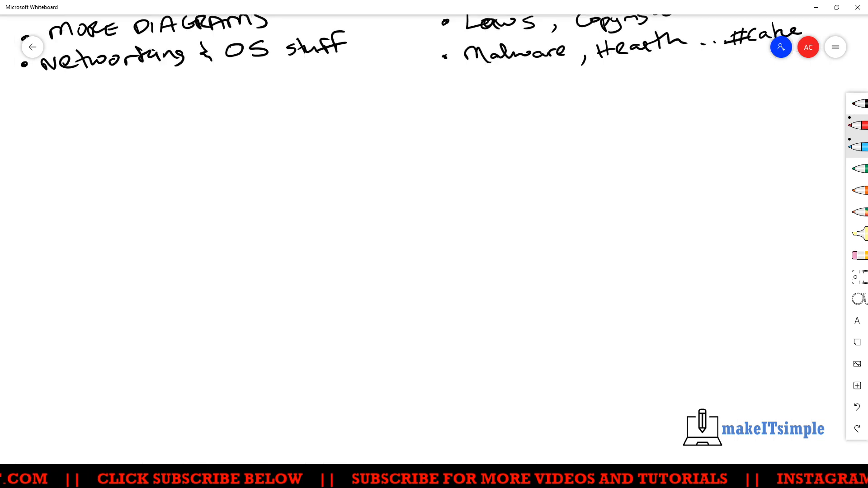
Step: Write HOW YOUR BRAIN WORKS, circle CS and arrow out to Logical, Structured, Patient, Detail
{"action": "left_click_drag", "start_coordinate": [318, 133], "coordinate": [468, 133]}
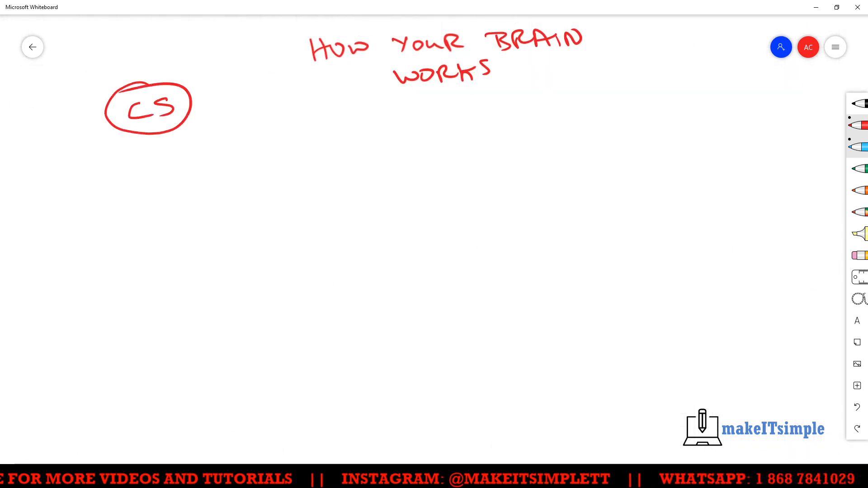
{"action": "left_click_drag", "start_coordinate": [111, 133], "coordinate": [33, 177]}
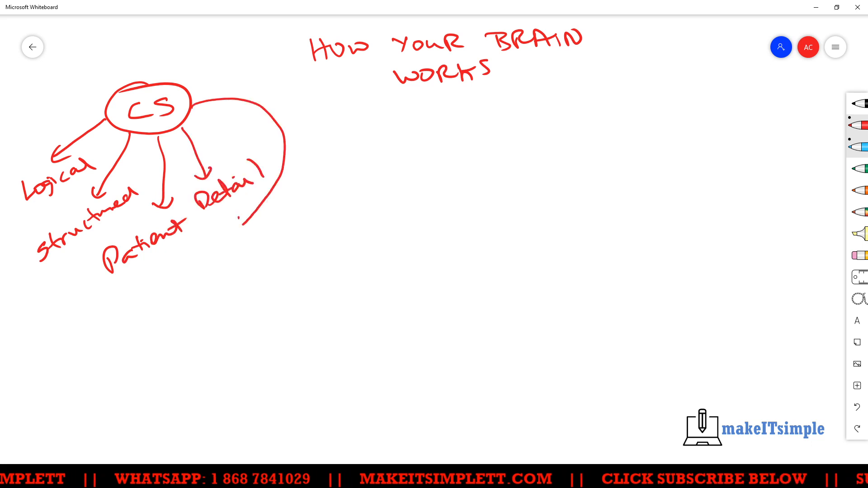
{"action": "left_click_drag", "start_coordinate": [254, 199], "coordinate": [238, 229]}
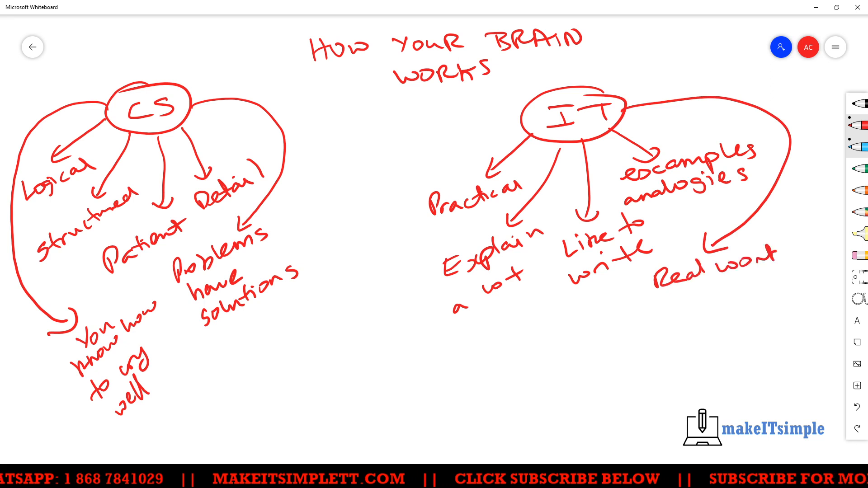
Step: Add the final trait note to the IT mind map with arrows to Practical, Explain a lot
{"action": "left_click_drag", "start_coordinate": [653, 293], "coordinate": [720, 298]}
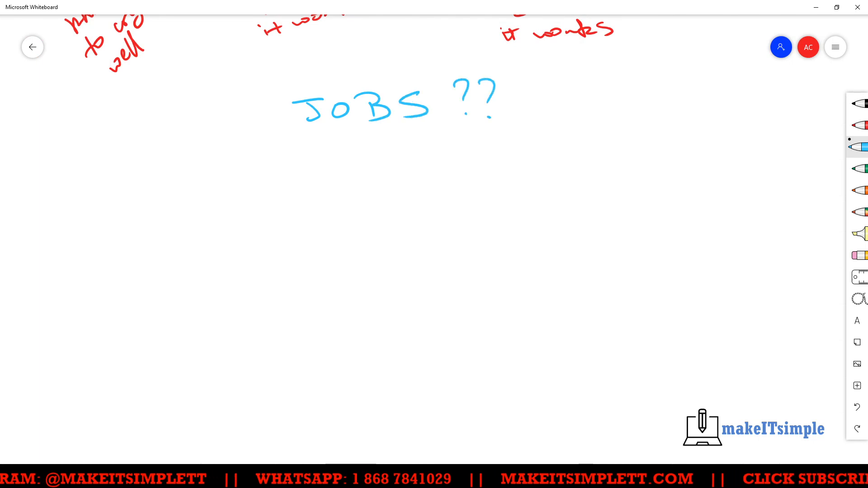
Step: Write underlined In the Caribbean, the CS heading and start the job bullets with Configure
{"action": "left_click_drag", "start_coordinate": [102, 138], "coordinate": [158, 160]}
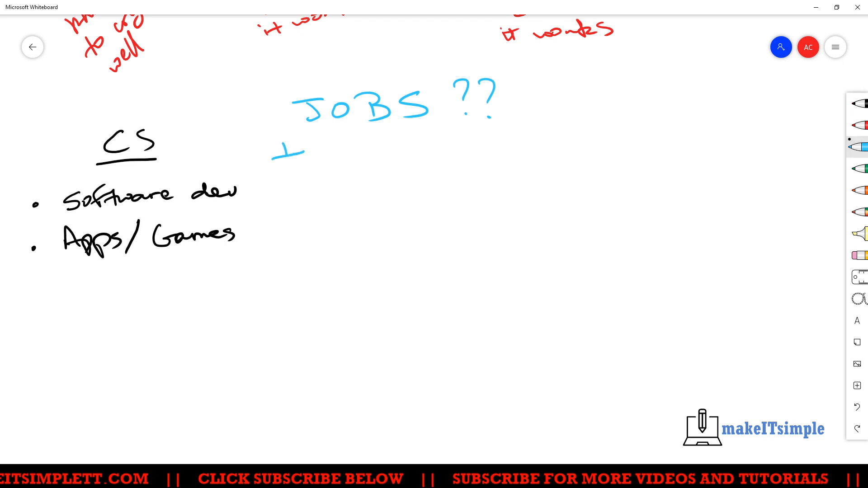
{"action": "left_click_drag", "start_coordinate": [271, 147], "coordinate": [520, 138]}
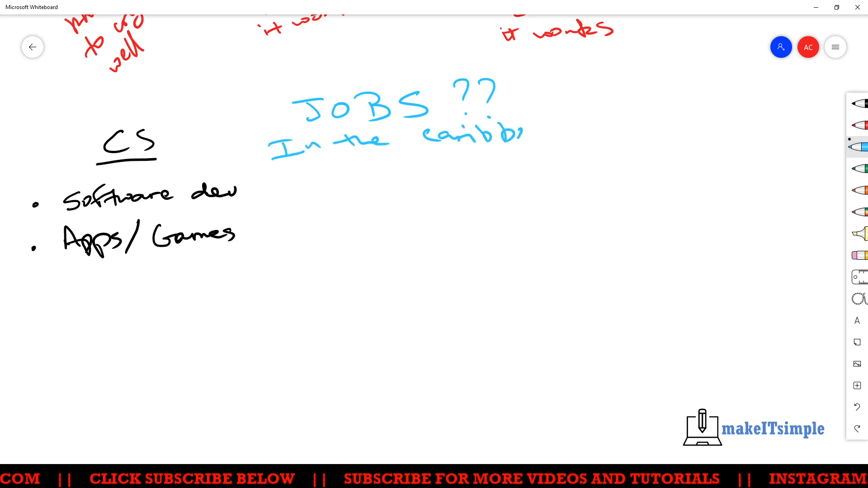
{"action": "left_click_drag", "start_coordinate": [525, 132], "coordinate": [579, 152]}
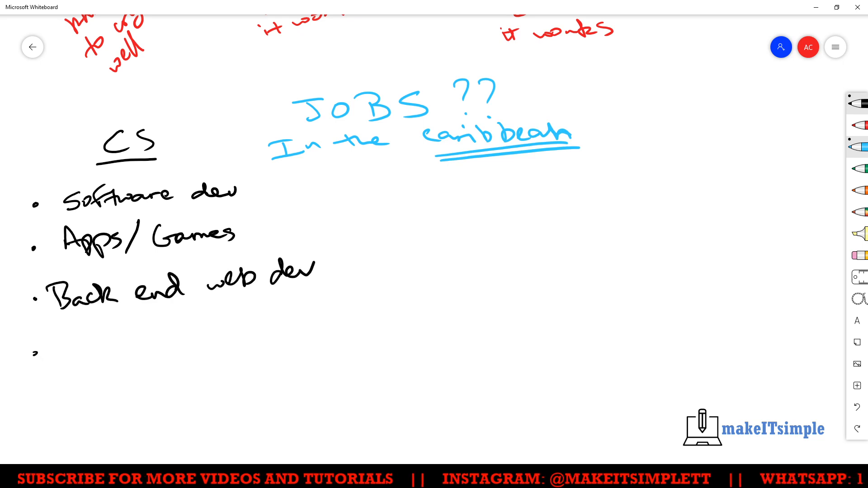
{"action": "type", "text": "Configure systems"}
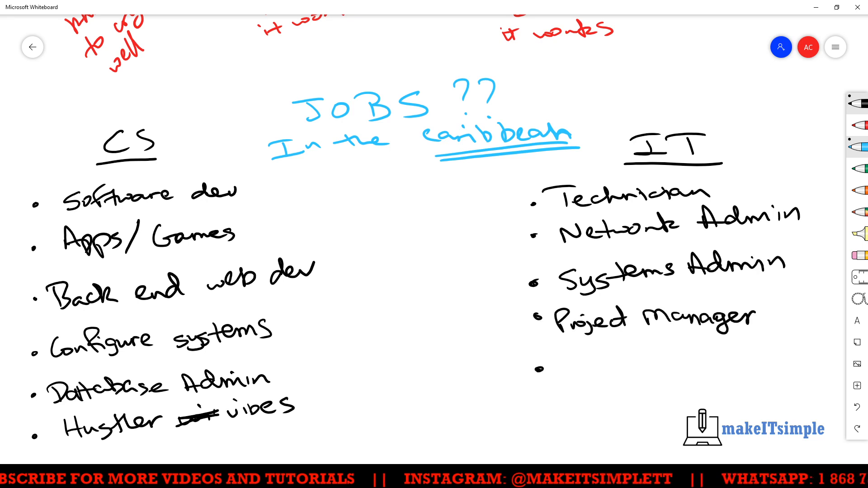
Step: Add Techy Guy/Girl and Consultant 10+ yrs as the last IT job bullets
{"action": "type", "text": "\"Techy Guy/Girl"}
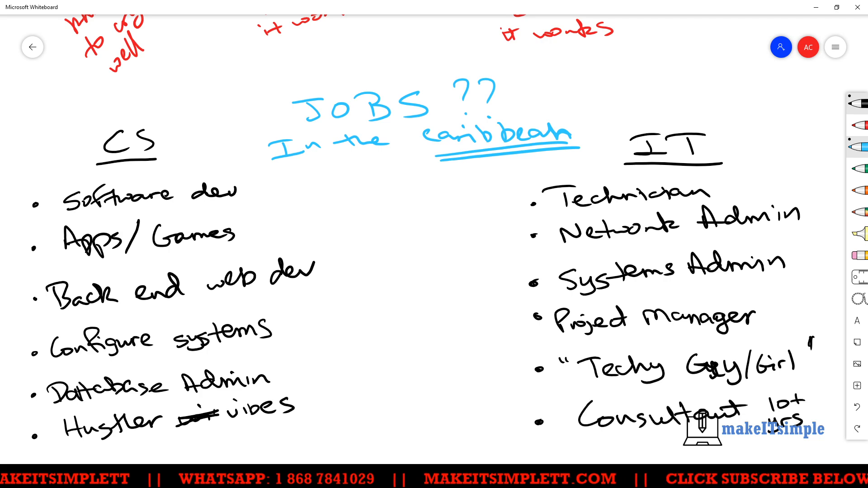
{"action": "scroll", "scroll_direction": "down", "scroll_amount": 3}
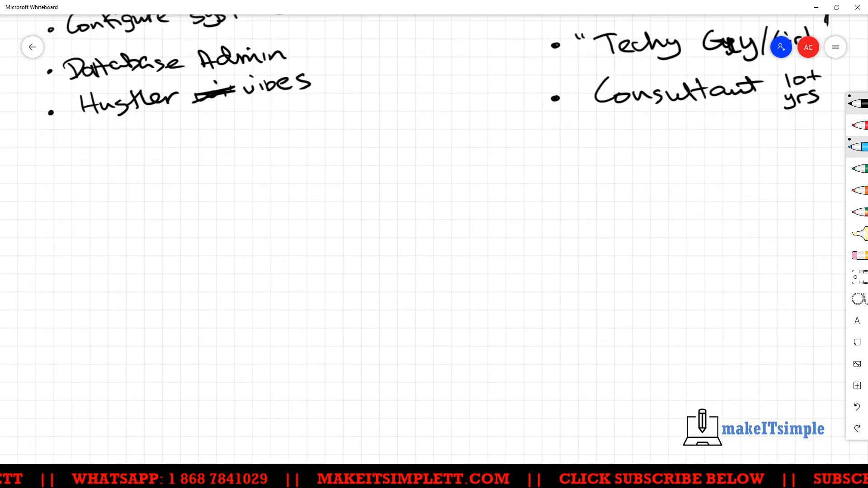
Step: Write the blue YOU THINK YOU WILL BE COOL?? heading with CS and IT labels beneath
{"action": "scroll", "scroll_direction": "down", "scroll_amount": 3}
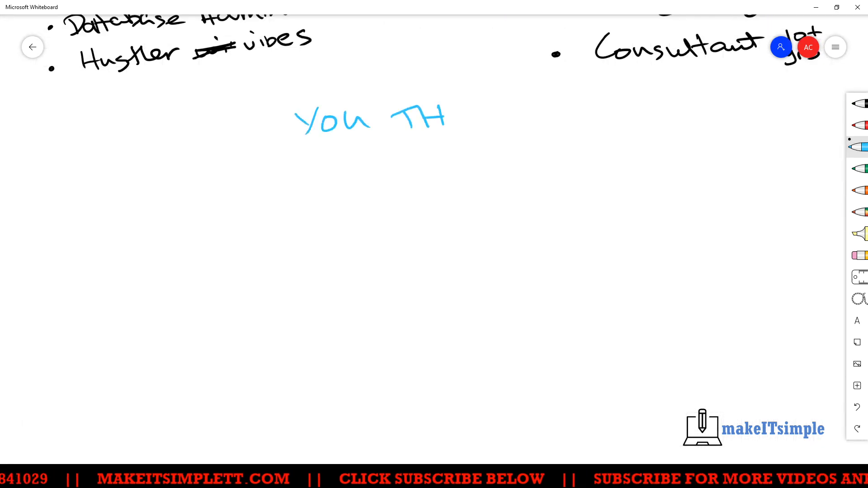
{"action": "left_click_drag", "start_coordinate": [443, 117], "coordinate": [598, 117]}
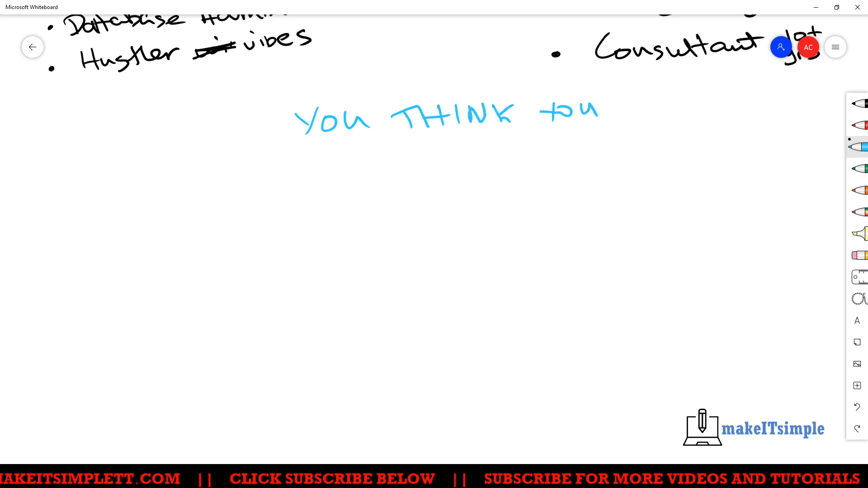
{"action": "left_click_drag", "start_coordinate": [354, 158], "coordinate": [579, 157]}
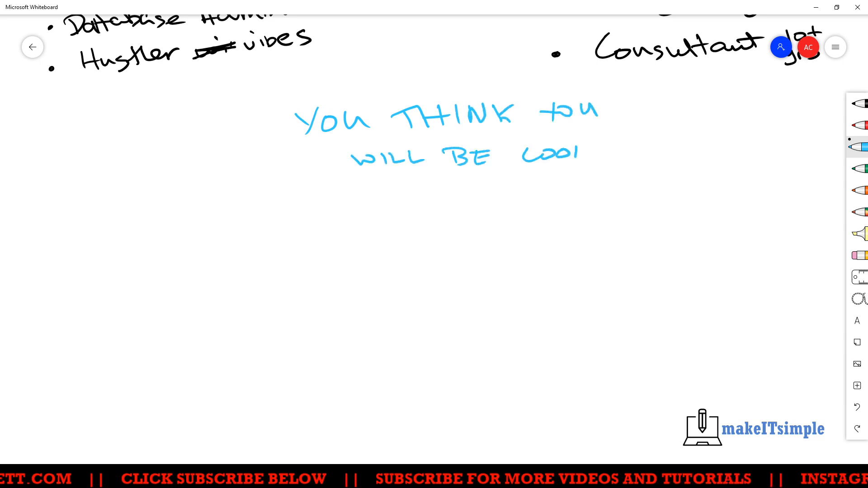
{"action": "left_click_drag", "start_coordinate": [592, 161], "coordinate": [628, 144]}
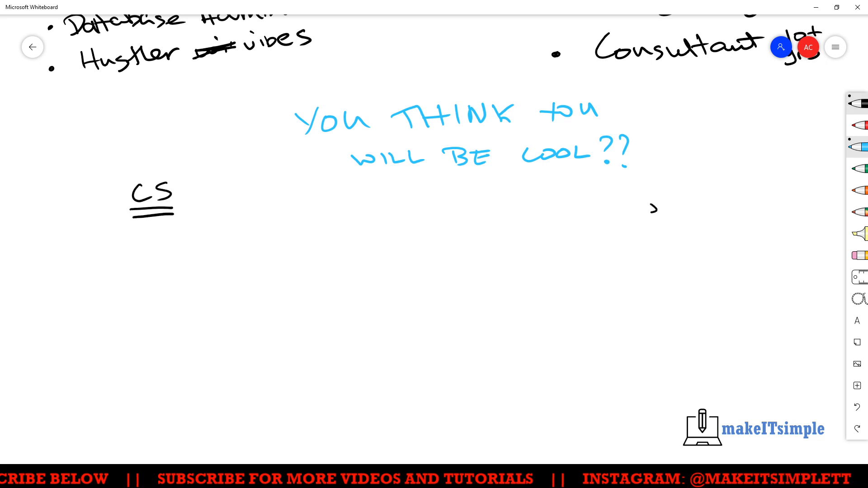
{"action": "left_click_drag", "start_coordinate": [636, 200], "coordinate": [700, 222]}
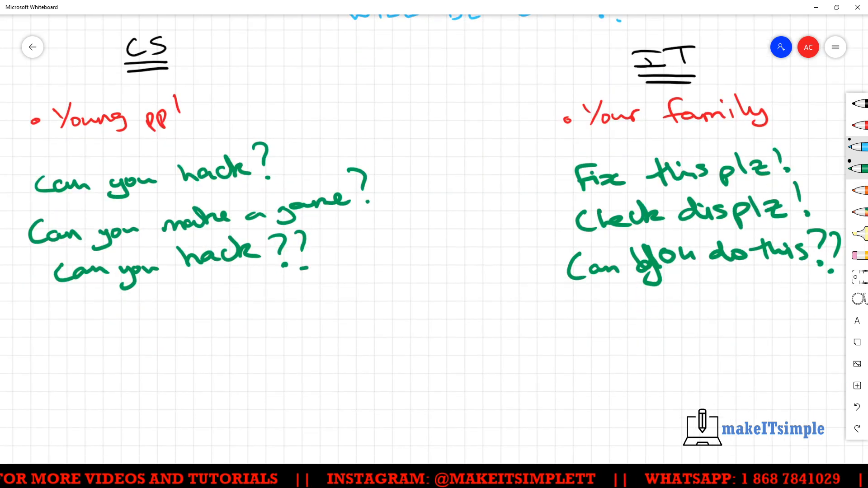
{"action": "scroll", "scroll_direction": "down", "scroll_amount": 3}
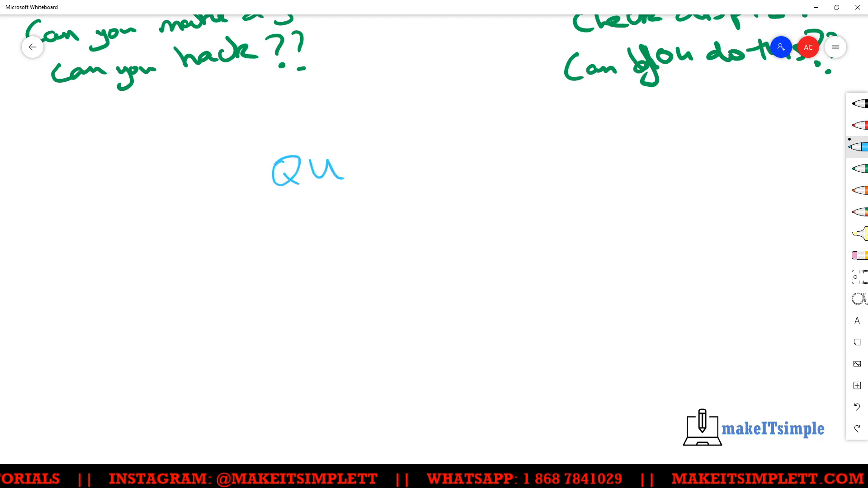
{"action": "left_click_drag", "start_coordinate": [346, 166], "coordinate": [547, 133]}
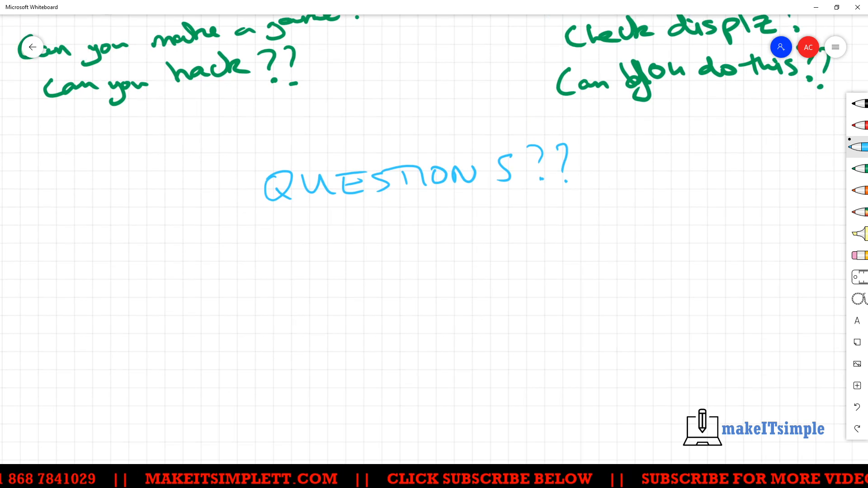
{"action": "scroll", "scroll_direction": "down", "scroll_amount": 3}
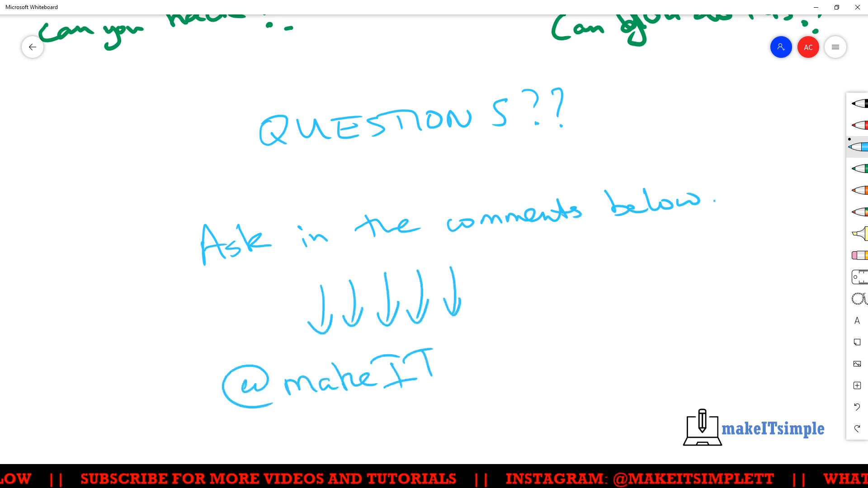
{"action": "left_click_drag", "start_coordinate": [437, 377], "coordinate": [598, 343]}
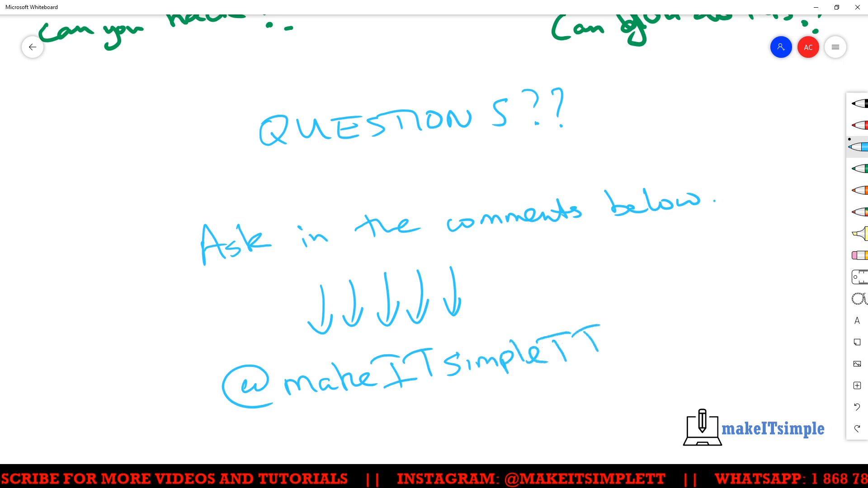